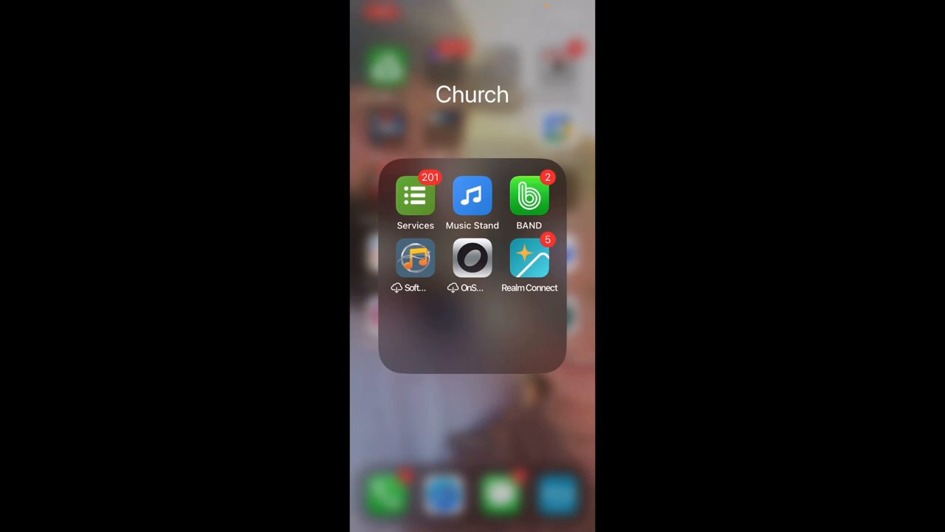
# Step: Launch Music Stand, landing on the January 15, 2023 Sunday Services plan
pyautogui.click(415, 194)
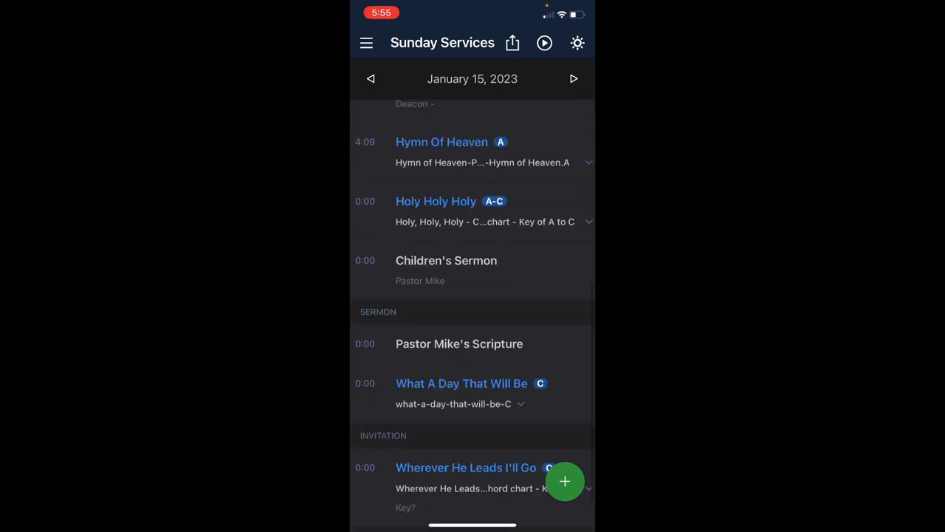
pyautogui.scroll(3)
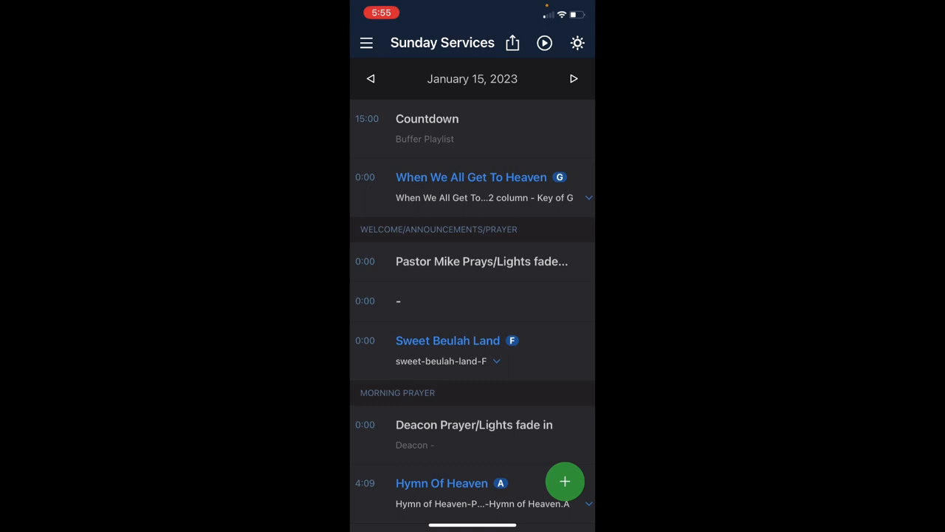
pyautogui.scroll(-3)
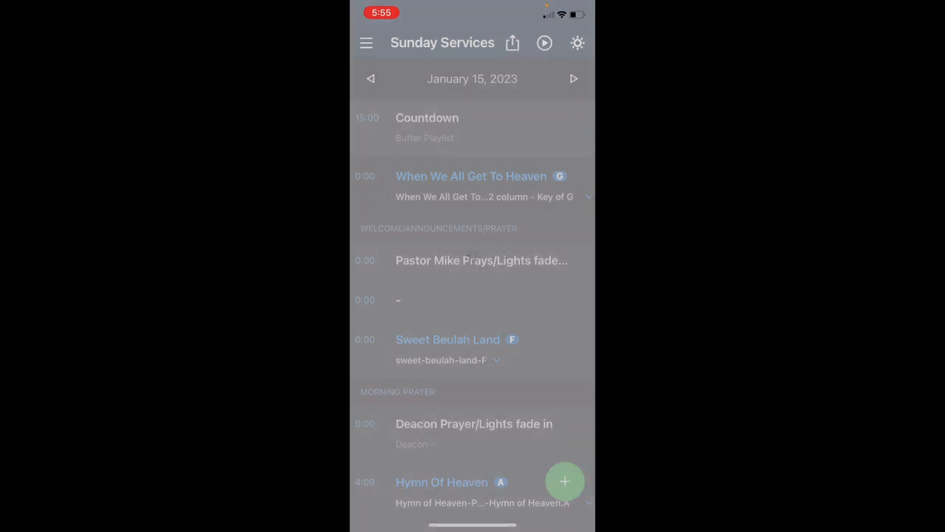
# Step: View the When We All Get To Heaven chart in G via its PDF Options
pyautogui.click(471, 175)
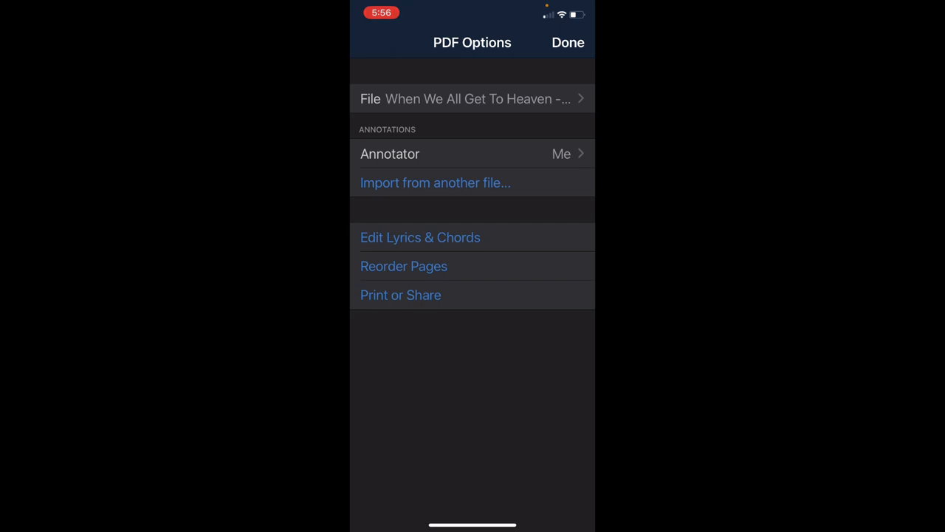
pyautogui.click(473, 154)
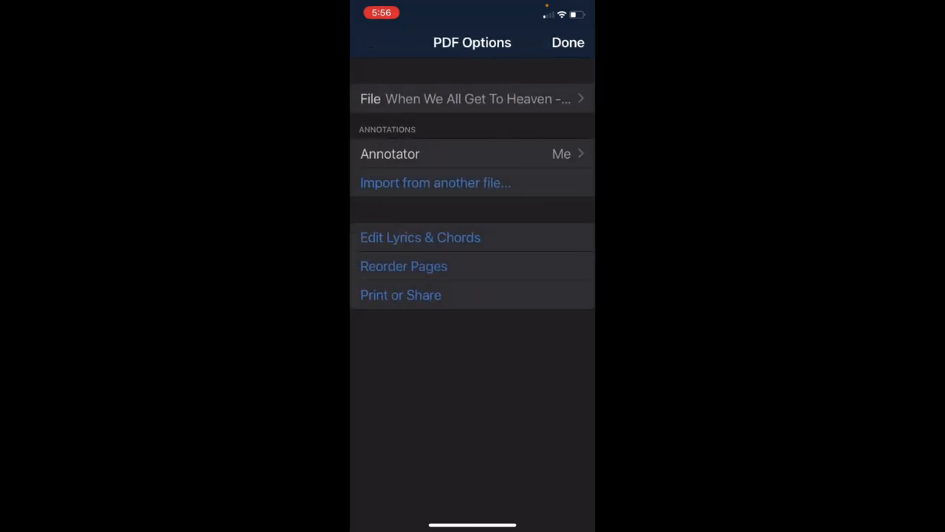
pyautogui.click(567, 41)
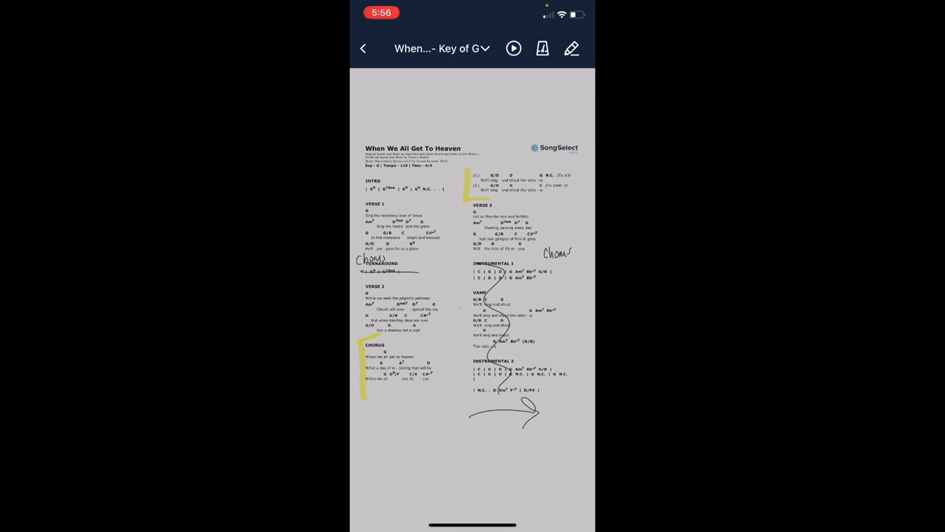
# Step: Back on the plan, bring up the attachable files for Sweet Beulah Land
pyautogui.click(364, 47)
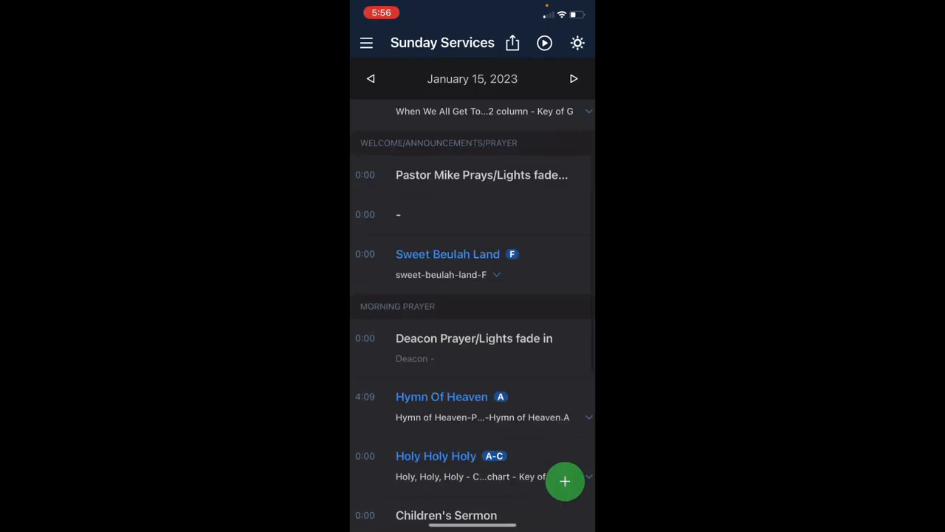
pyautogui.click(447, 254)
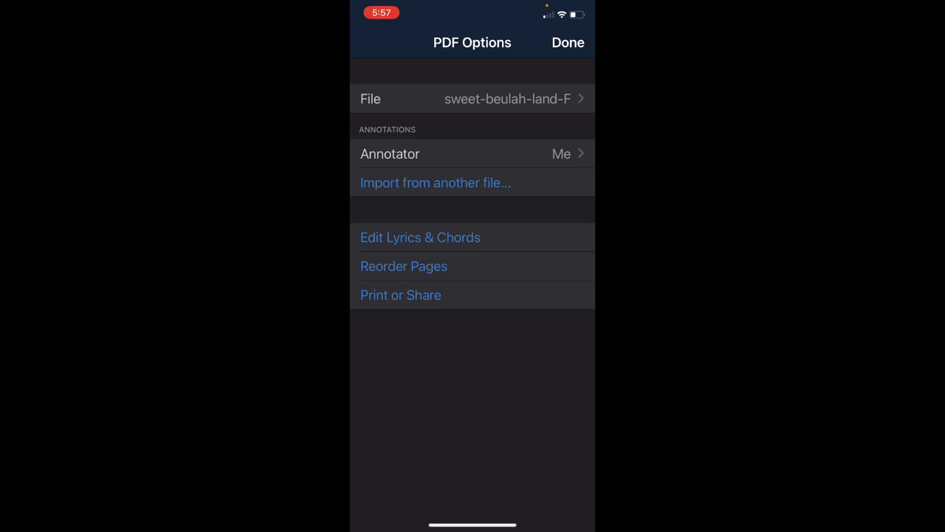
pyautogui.click(472, 97)
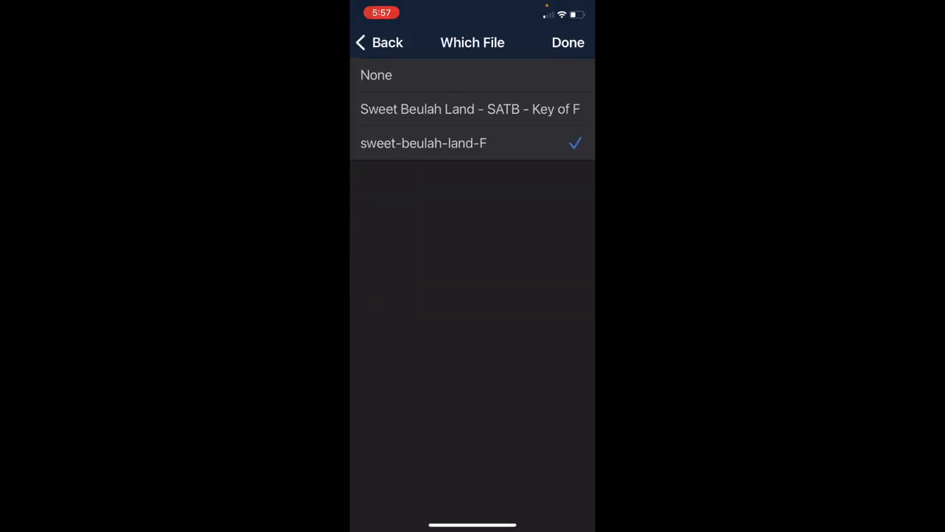
# Step: Switch Sweet Beulah Land to its SATB Key of F file and view that score
pyautogui.click(378, 42)
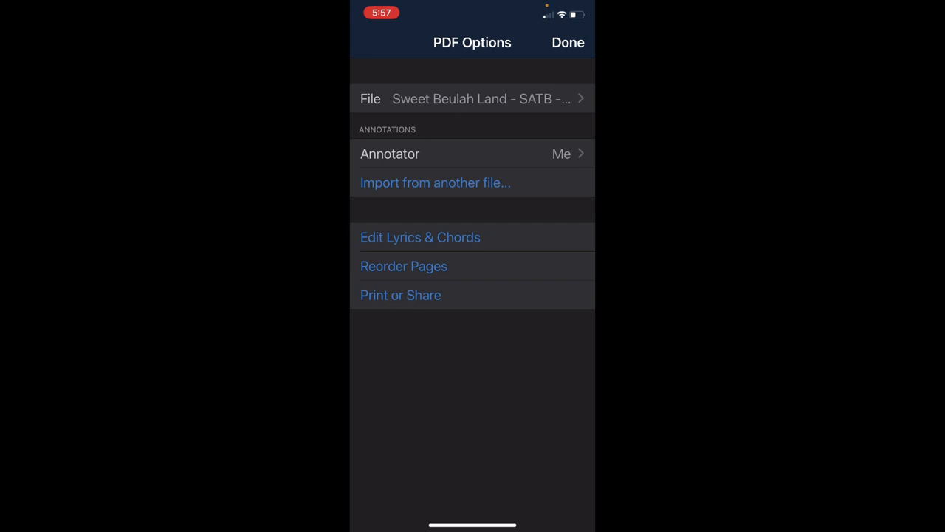
pyautogui.click(567, 41)
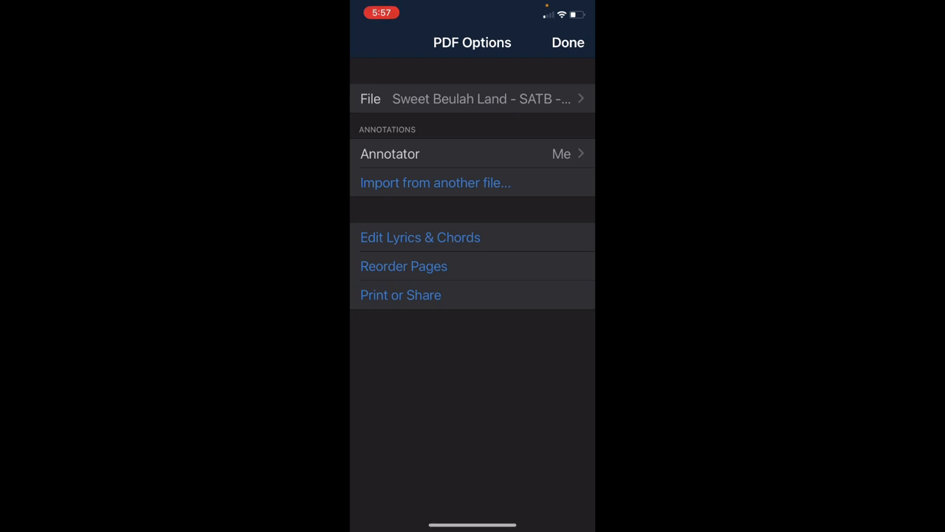
pyautogui.click(567, 42)
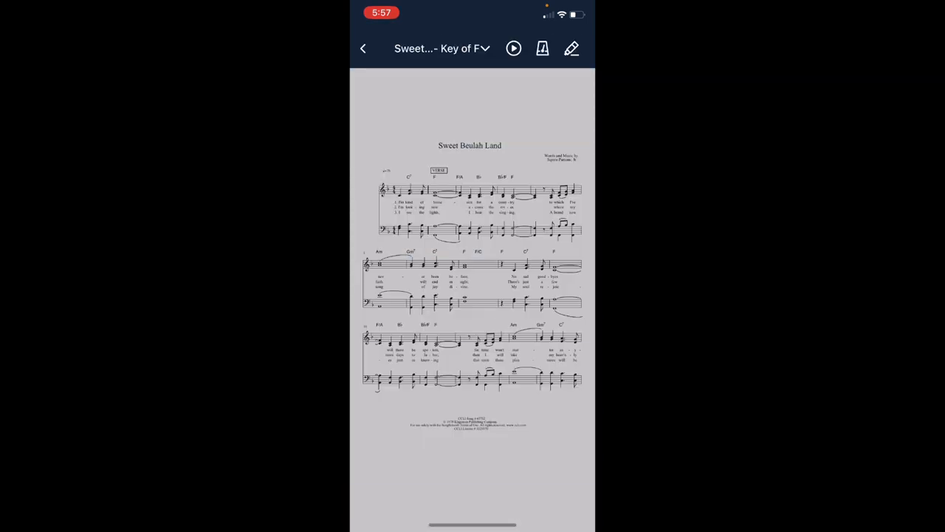
# Step: Return to the plan and view the annotated Hymn of Heaven chart in A
pyautogui.click(363, 48)
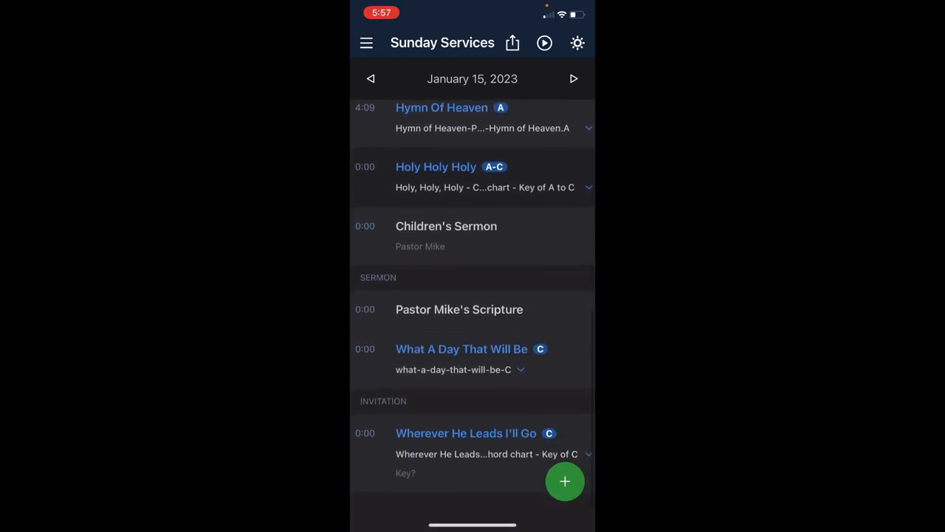
pyautogui.scroll(3)
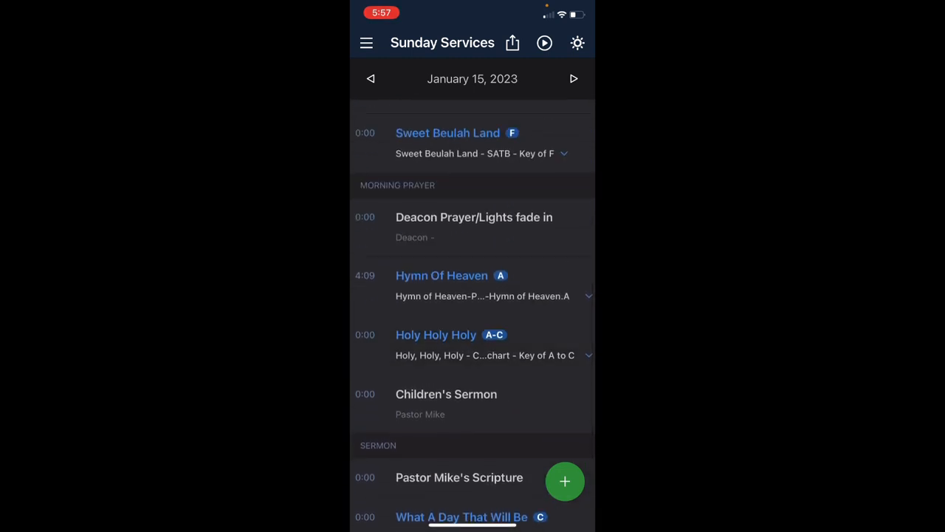
pyautogui.click(442, 276)
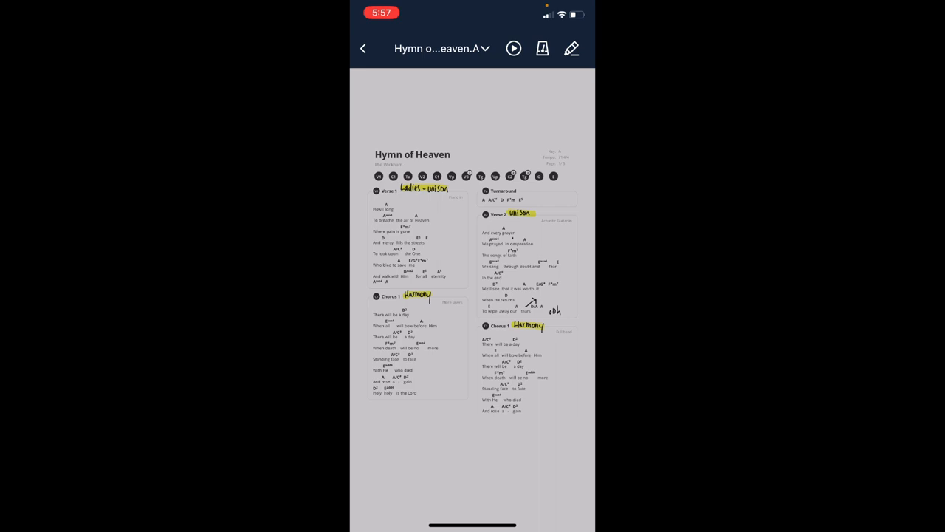
pyautogui.scroll(3)
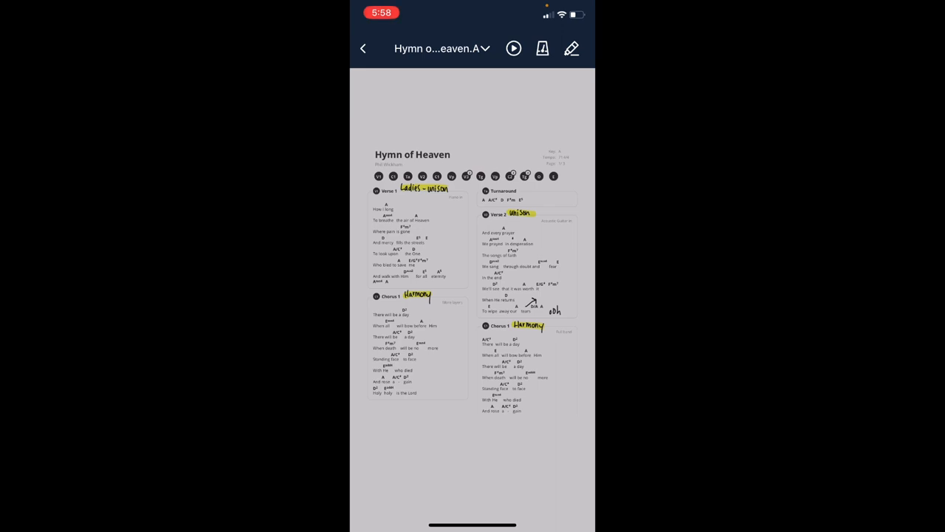
# Step: Bring up the Hymn of Heaven multitrack audio list and browse its tracks
pyautogui.click(514, 47)
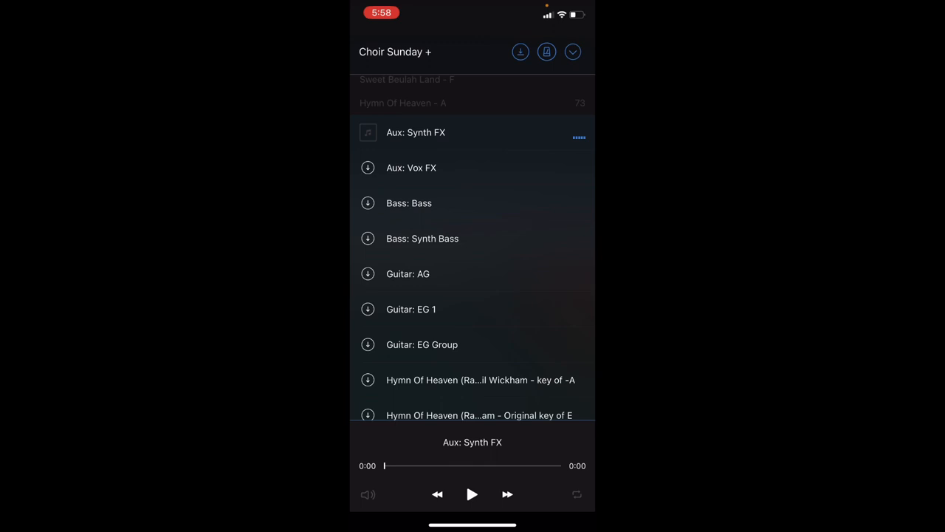
pyautogui.scroll(-3)
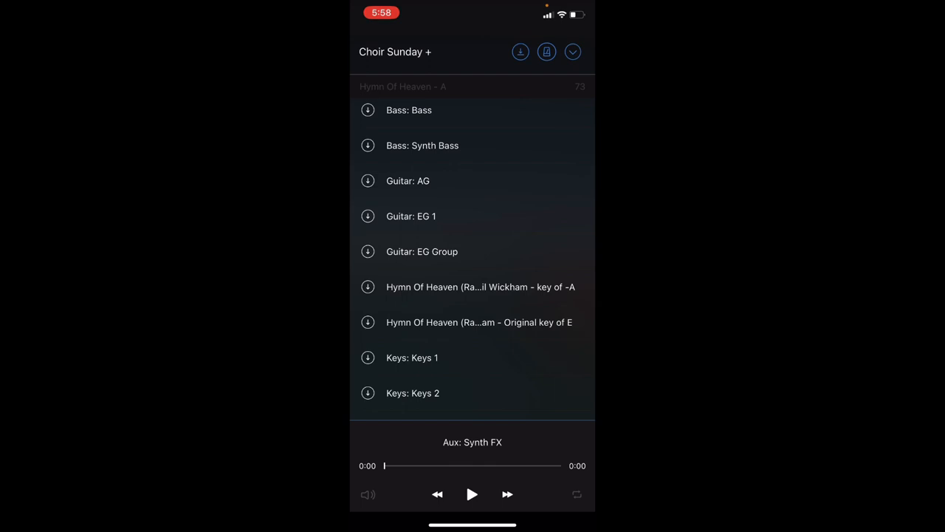
pyautogui.scroll(3)
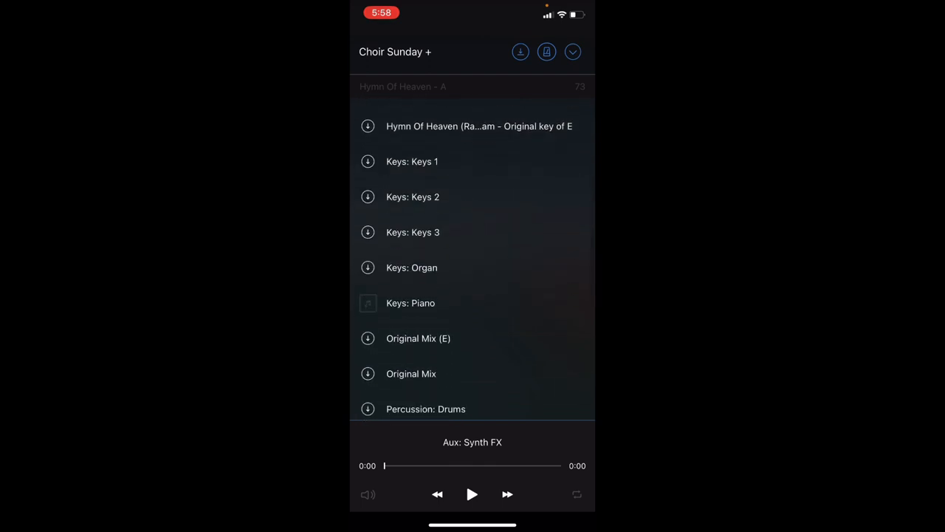
pyautogui.scroll(-3)
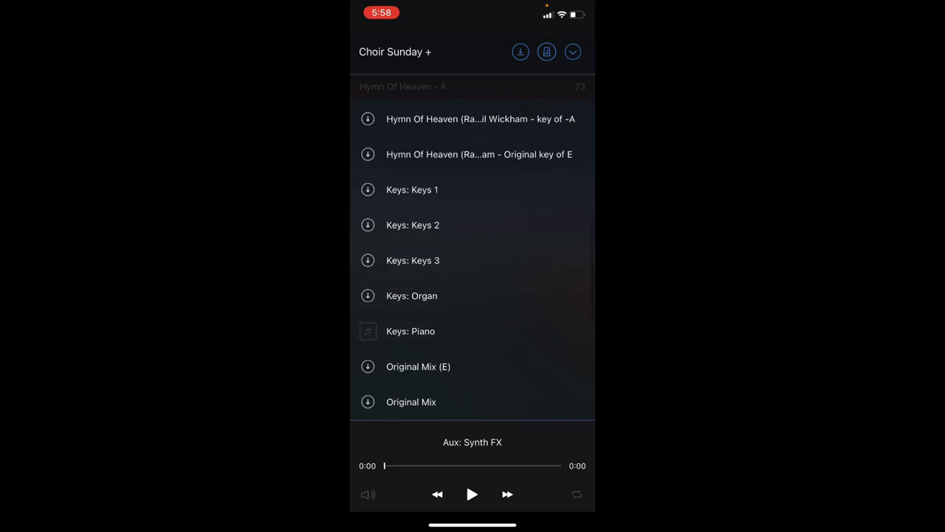
# Step: Load the Keys: Keys 1 track, play it briefly and pause at 0:09
pyautogui.click(412, 189)
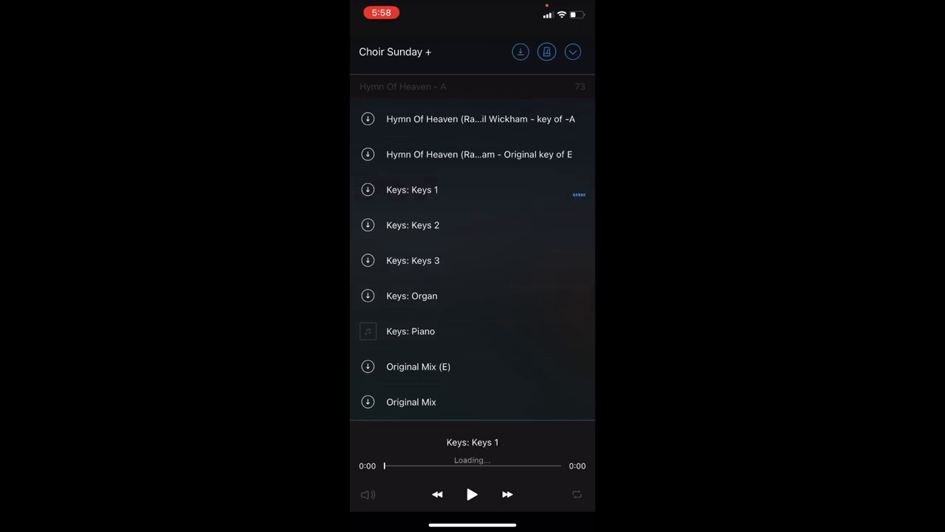
pyautogui.click(473, 493)
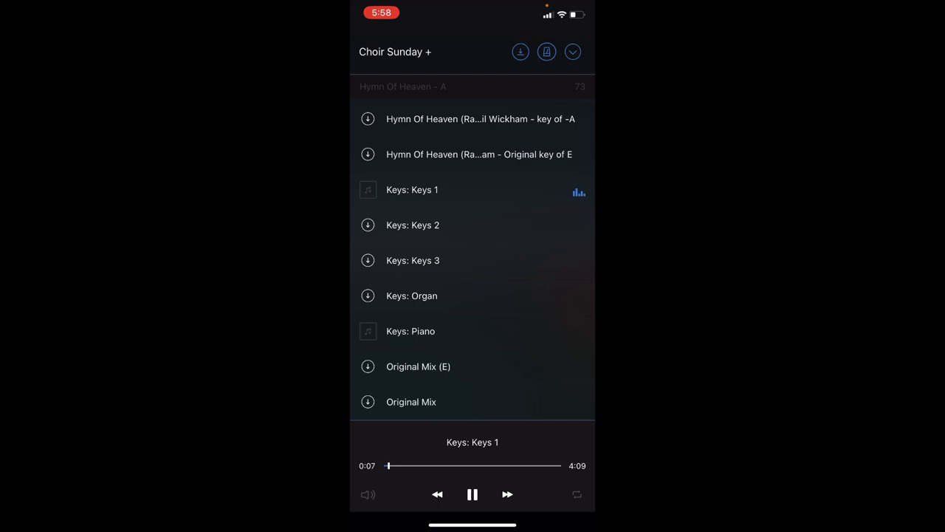
pyautogui.click(472, 493)
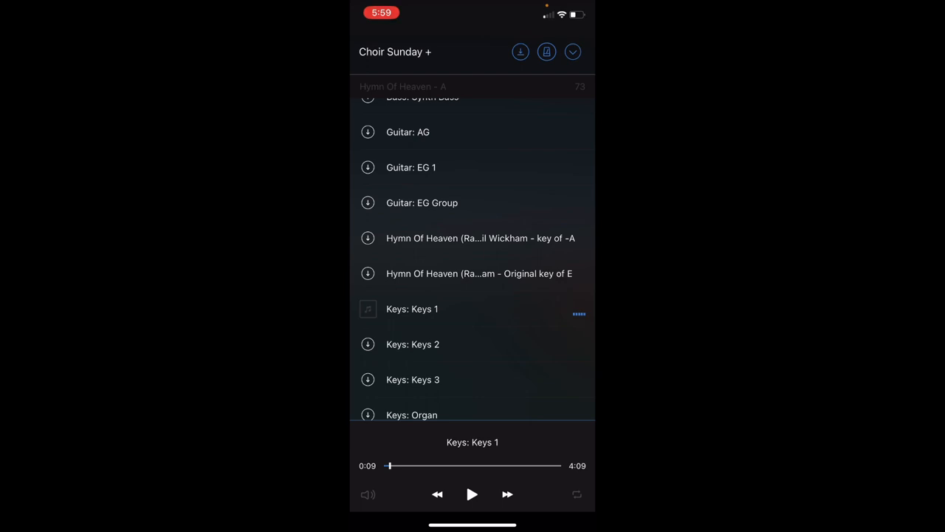
# Step: Load the Hymn Of Heaven key of A track, play it and pause at 0:05
pyautogui.click(478, 237)
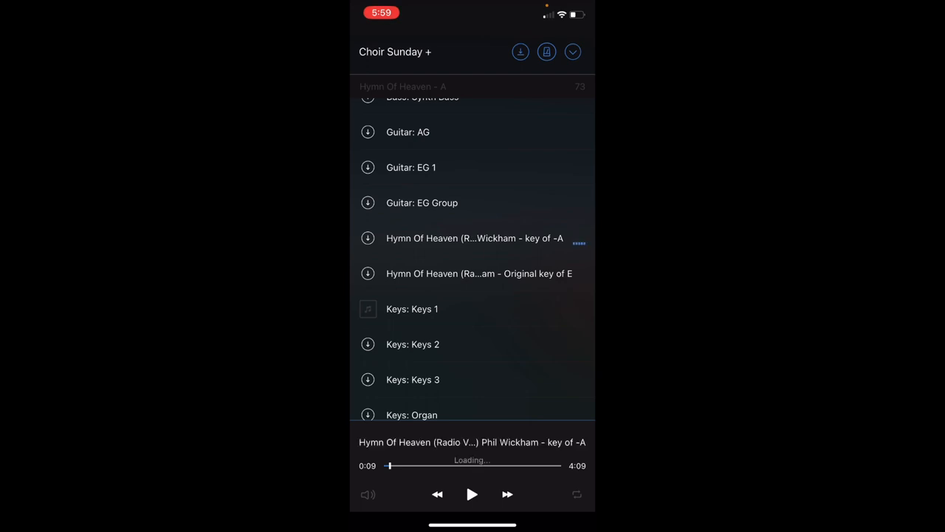
pyautogui.click(472, 493)
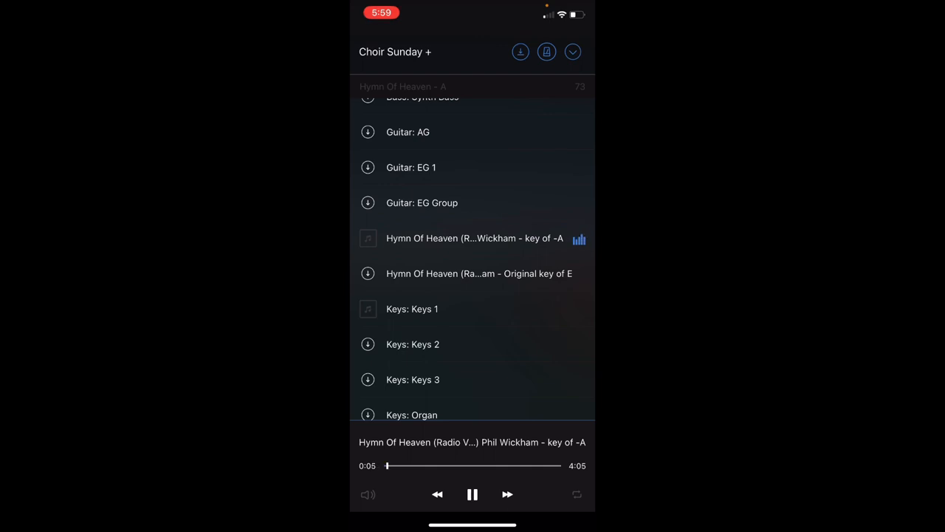
pyautogui.click(472, 494)
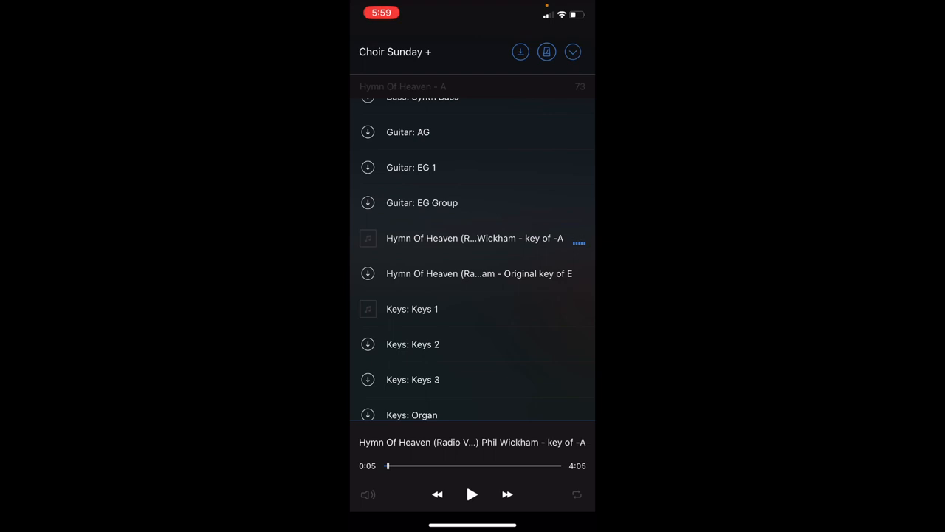
# Step: Close the track list and return to the Sunday Services plan
pyautogui.click(475, 238)
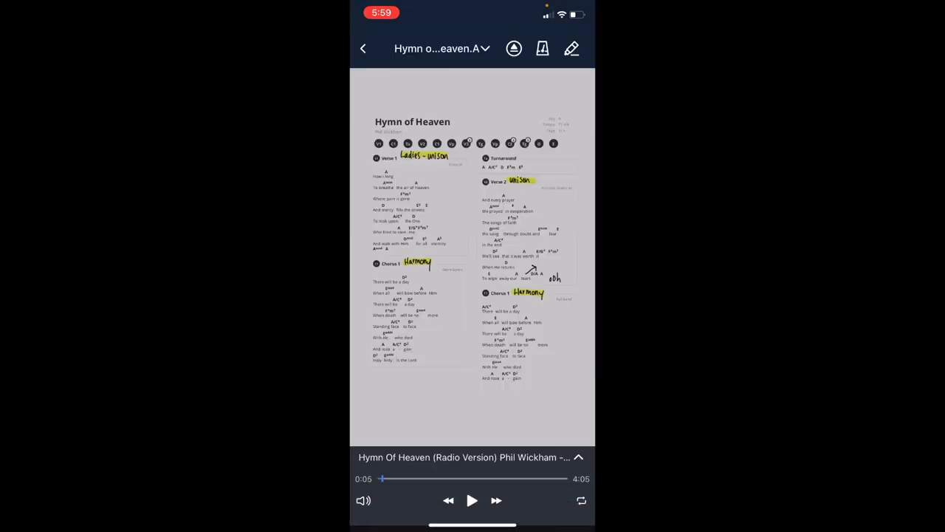
pyautogui.click(363, 47)
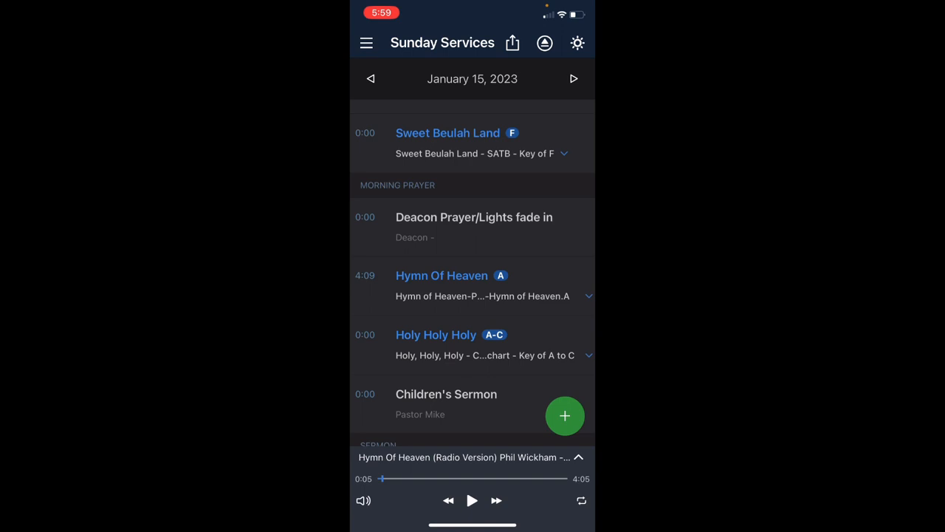
# Step: Browse the Apr 2 & 5 and December 24, 2022 Special Services plans from the plans menu
pyautogui.click(367, 41)
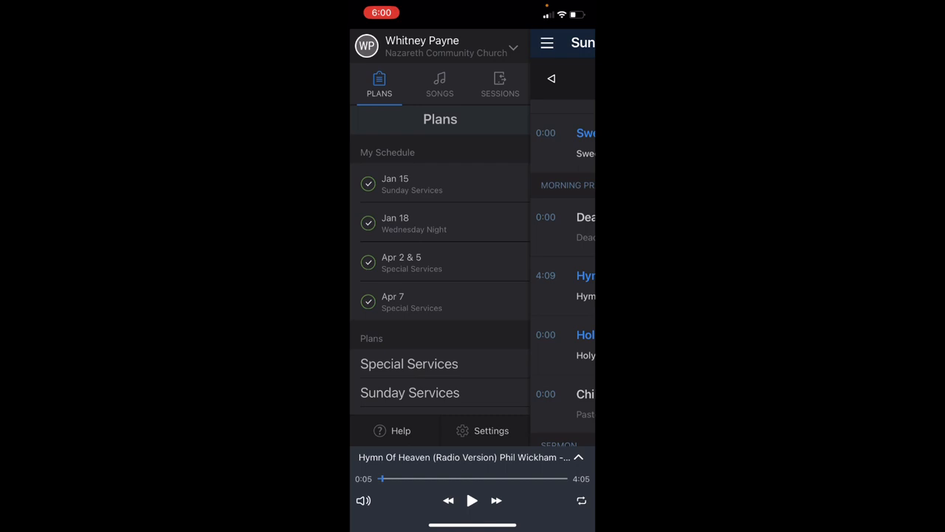
pyautogui.click(402, 262)
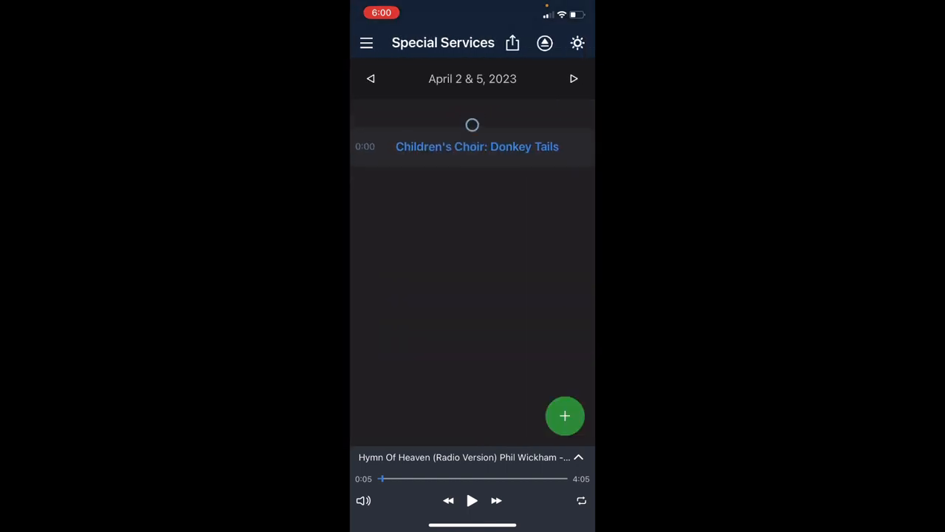
pyautogui.click(370, 78)
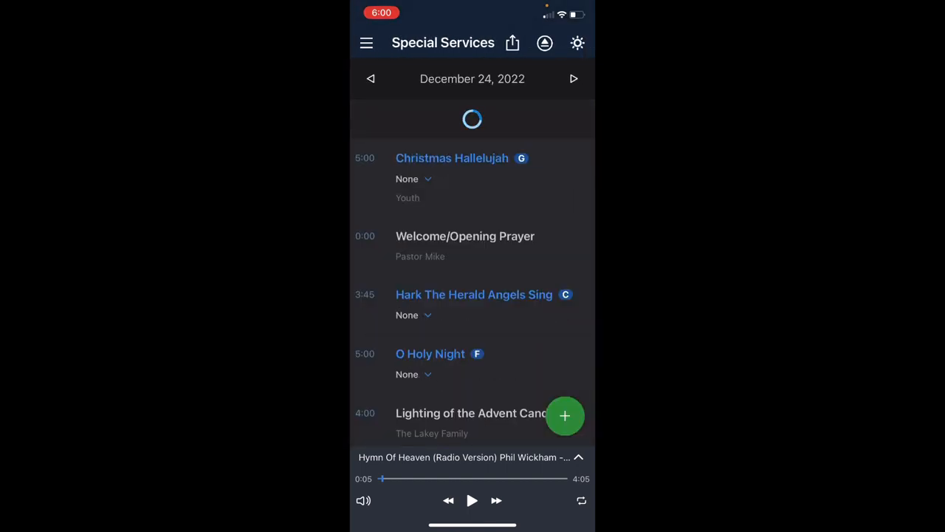
pyautogui.click(366, 42)
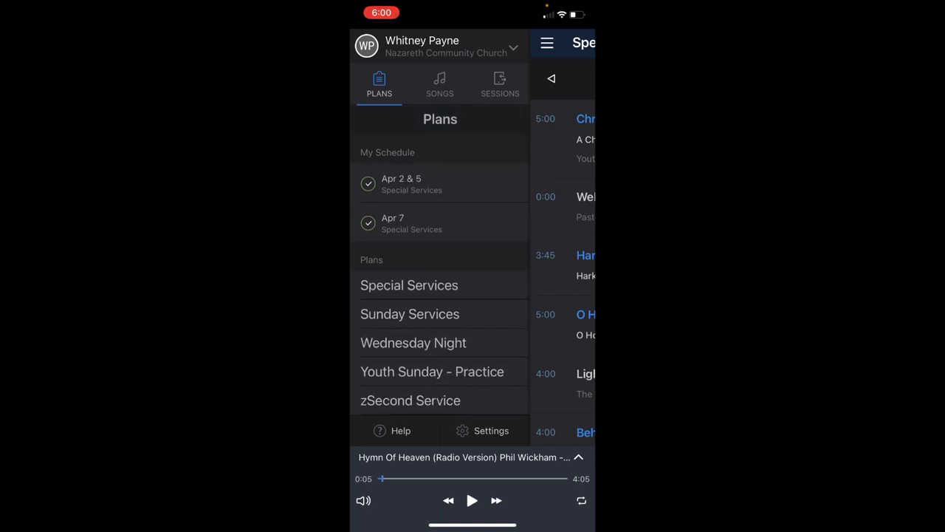
# Step: View the January 18, 2023 Wednesday Night plan, then return to the plans menu
pyautogui.click(414, 343)
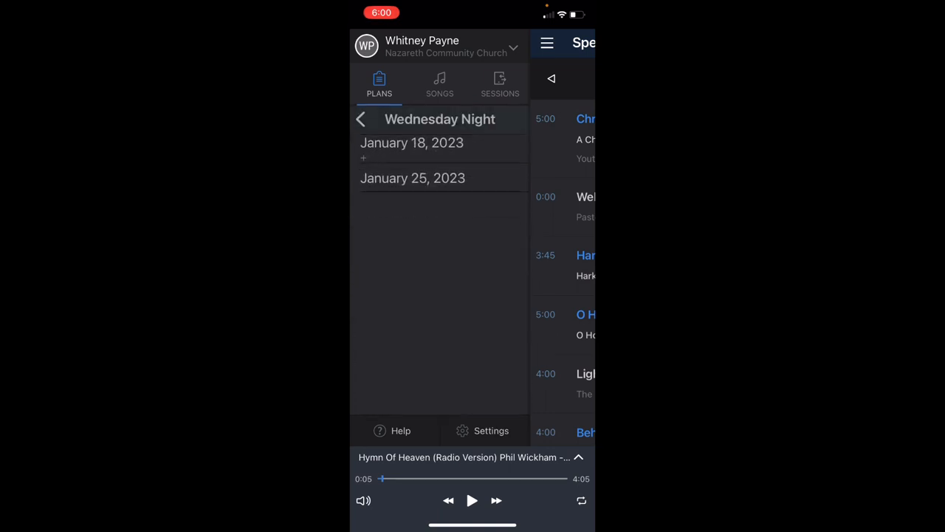
pyautogui.click(411, 141)
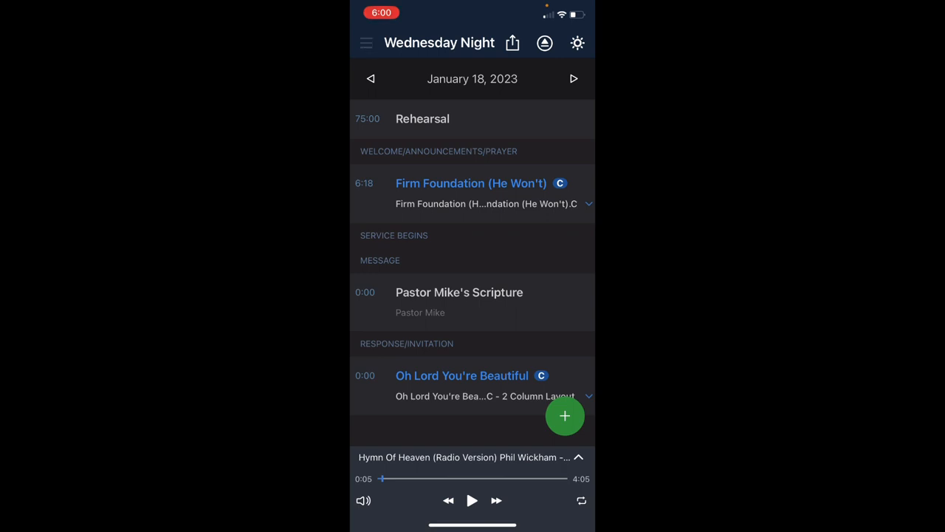
pyautogui.click(366, 41)
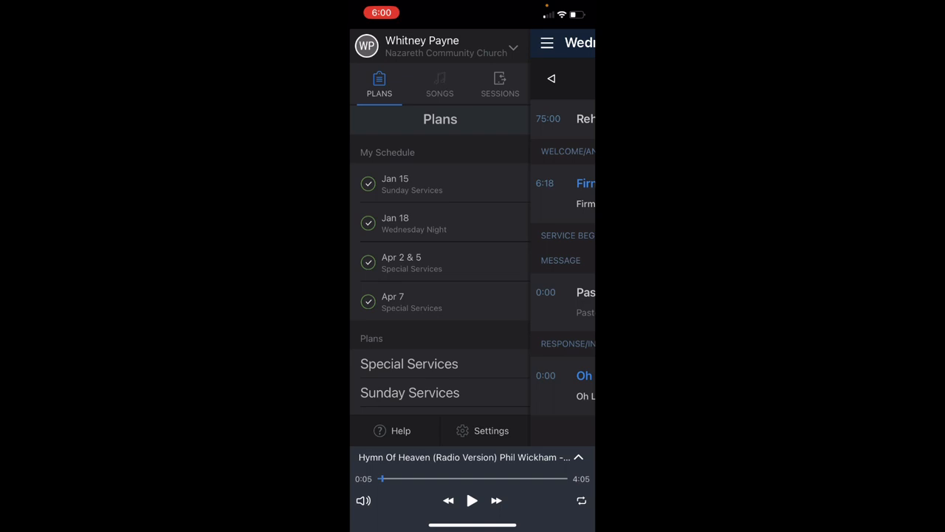
# Step: Browse the alphabetical song library down to a song's arrangements list
pyautogui.click(440, 82)
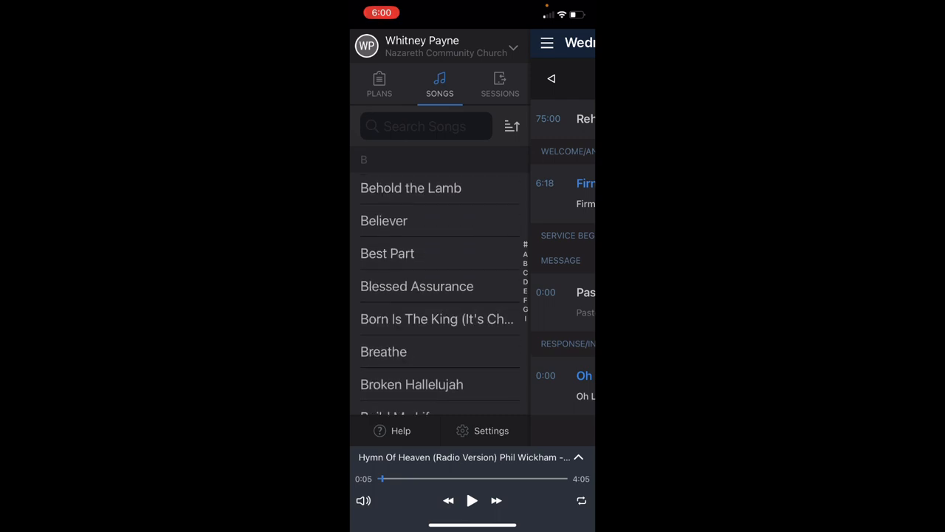
pyautogui.scroll(-3)
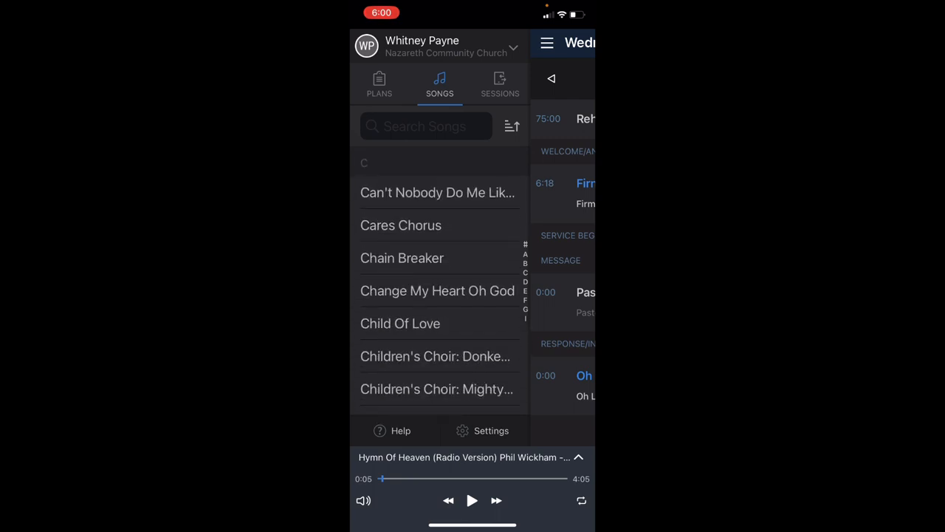
pyautogui.scroll(-3)
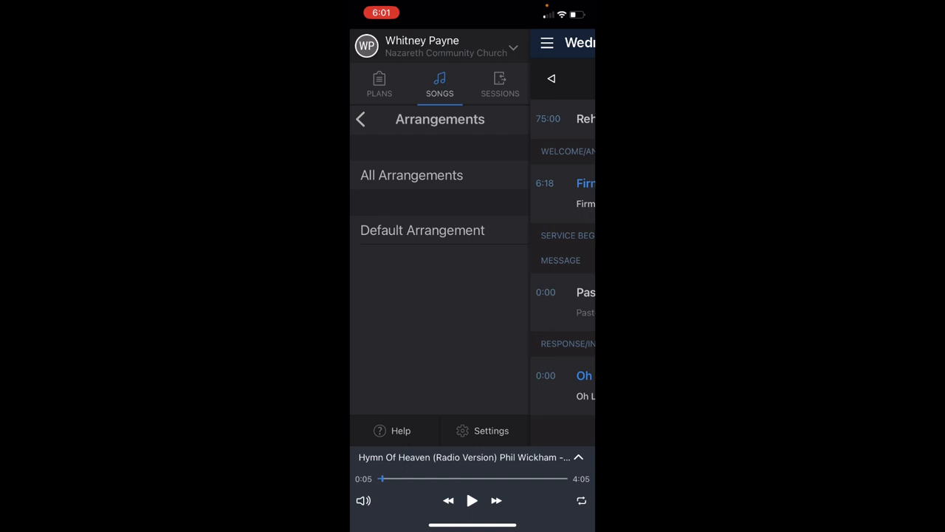
# Step: Display the PraiseCharts chord chart for Cleansed from its Default Arrangement
pyautogui.click(422, 230)
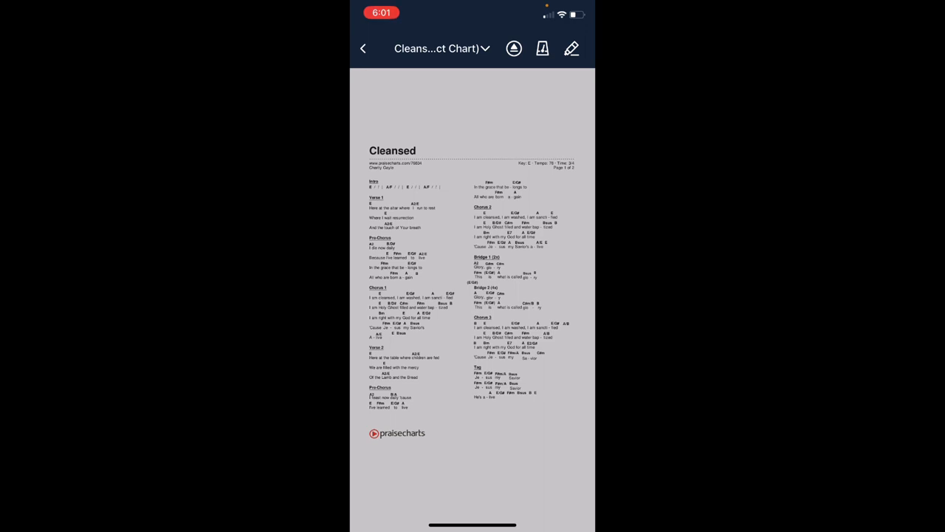
# Step: From PDF Options, switch to the annotated Cleansed chart in E
pyautogui.click(571, 49)
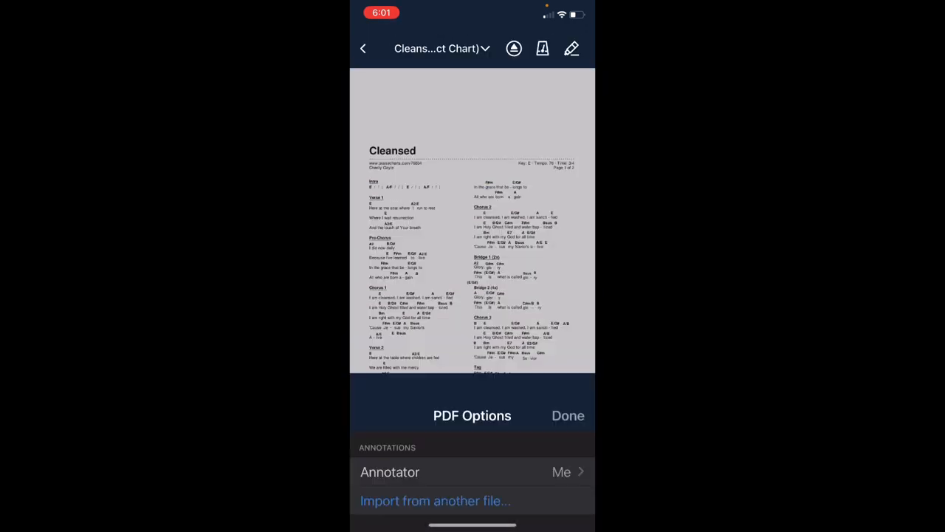
pyautogui.click(567, 415)
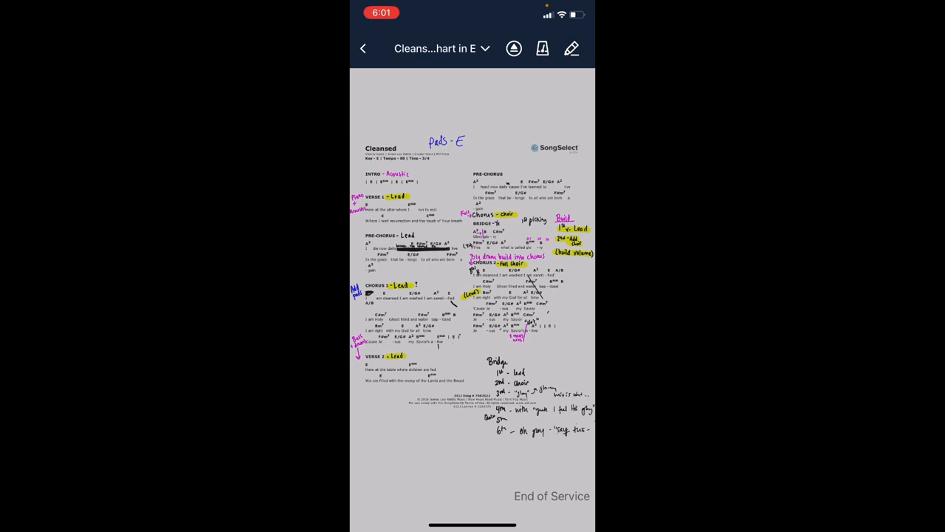
# Step: Leave the chart for the song library and return to the Plans list
pyautogui.click(364, 47)
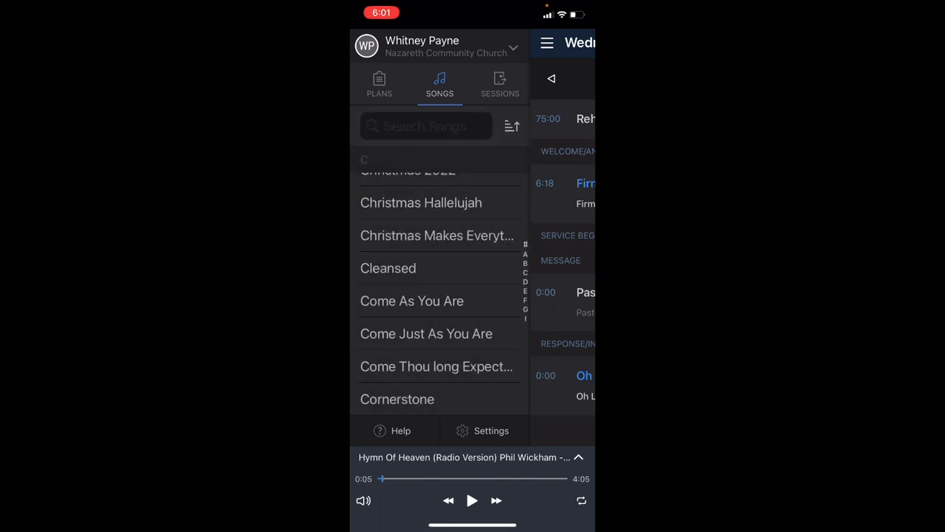
pyautogui.click(378, 83)
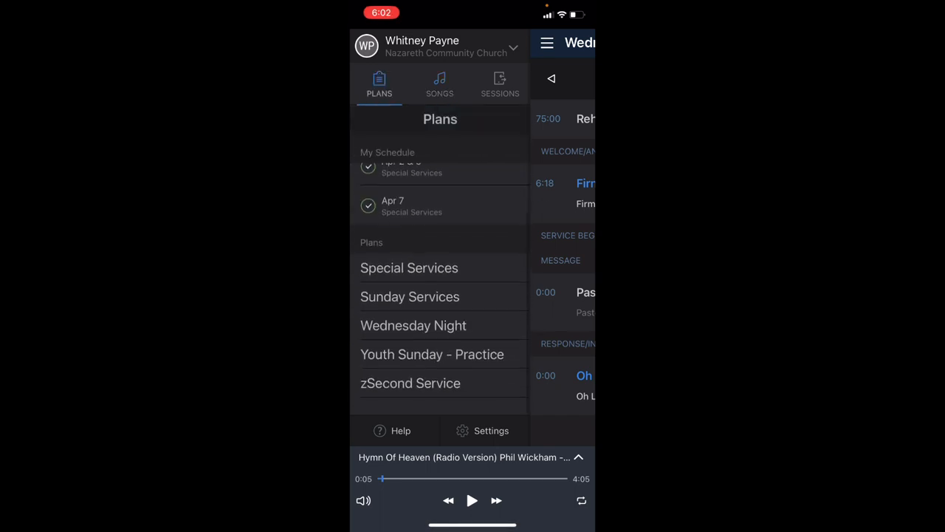